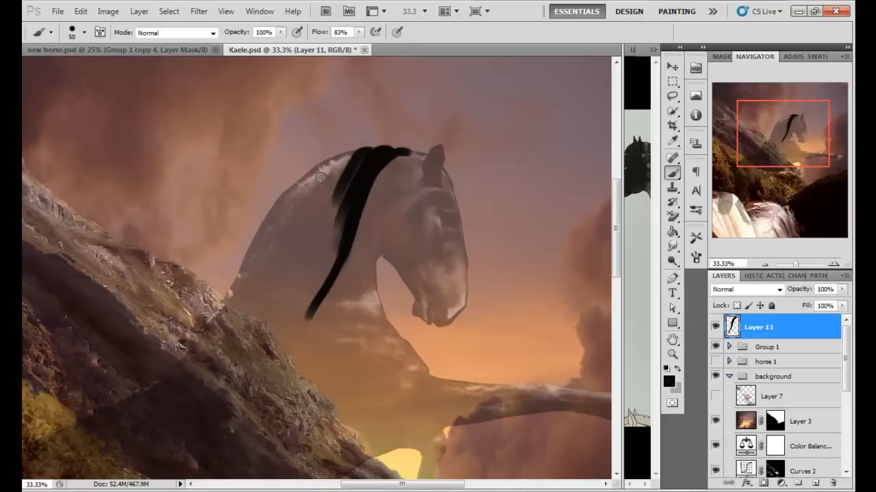
Paint broad black strokes over the horse's neck to rough in the mane.
drag(322, 178, 315, 284)
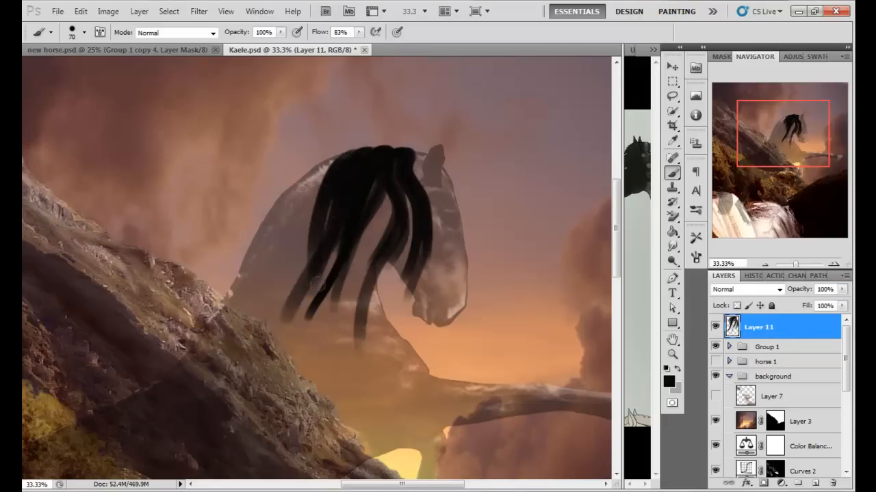
drag(314, 281, 342, 233)
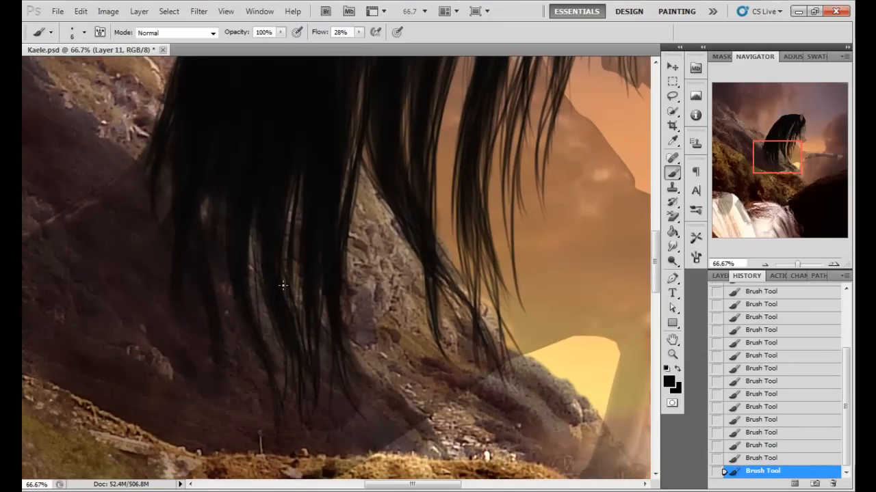
Draw fine tapered black strands out from the ends of the mane.
drag(284, 286, 263, 227)
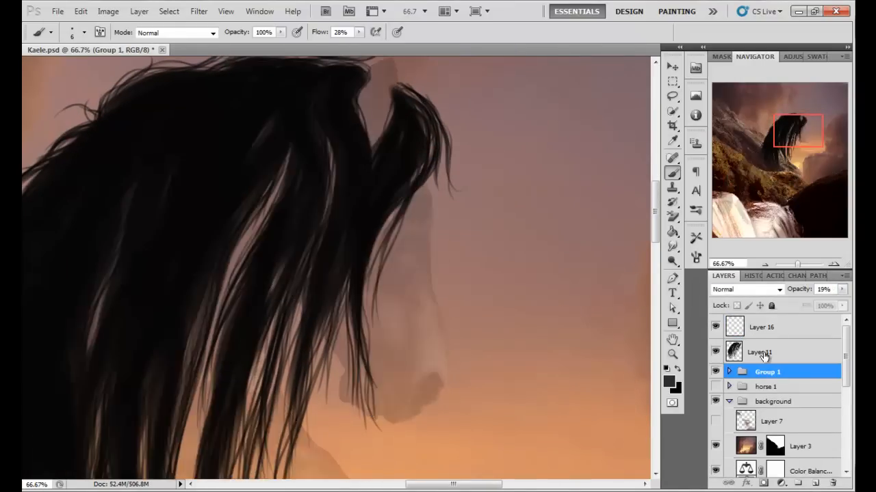
On Layer 16, paint thin wispy stray hairs along the crest of the mane.
click(760, 327)
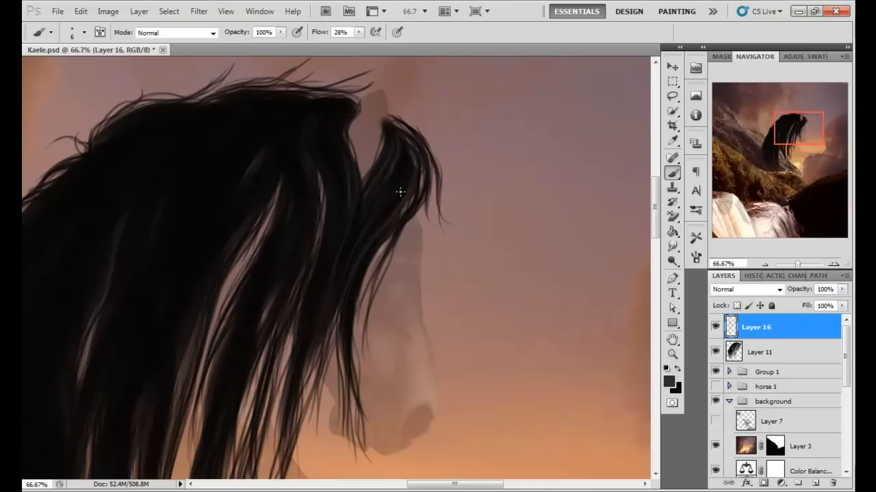
drag(399, 192, 356, 239)
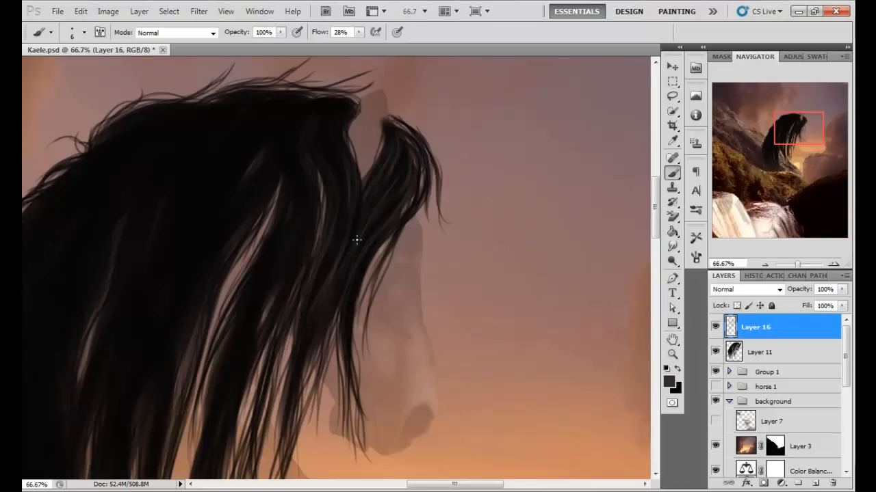
drag(355, 240, 303, 205)
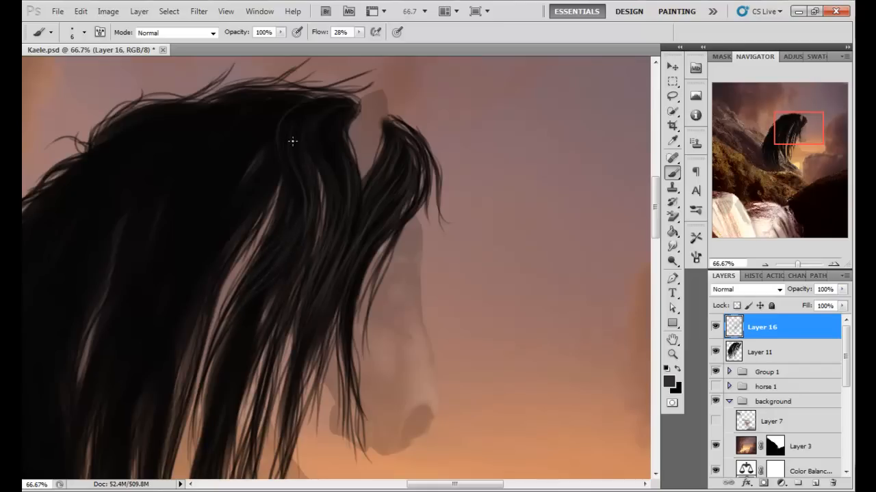
drag(292, 141, 328, 121)
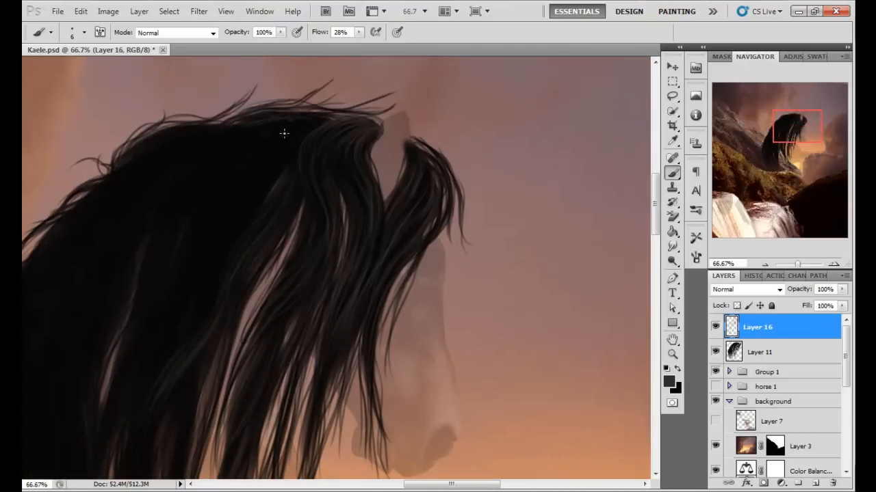
drag(285, 134, 247, 210)
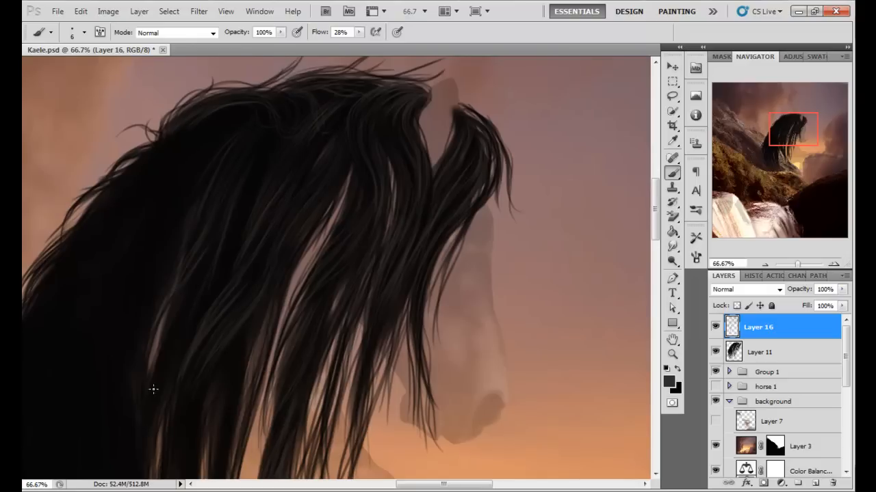
Carry fine strands down into the lower mane.
drag(153, 389, 274, 158)
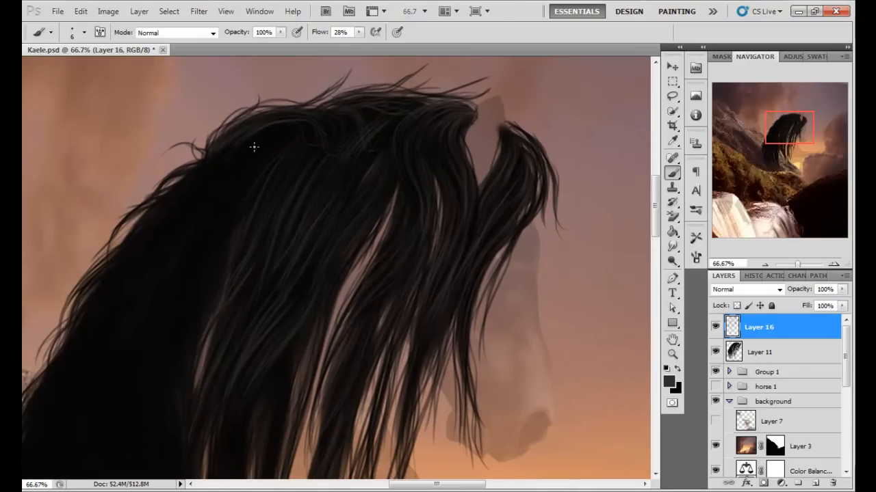
scroll(down, 3)
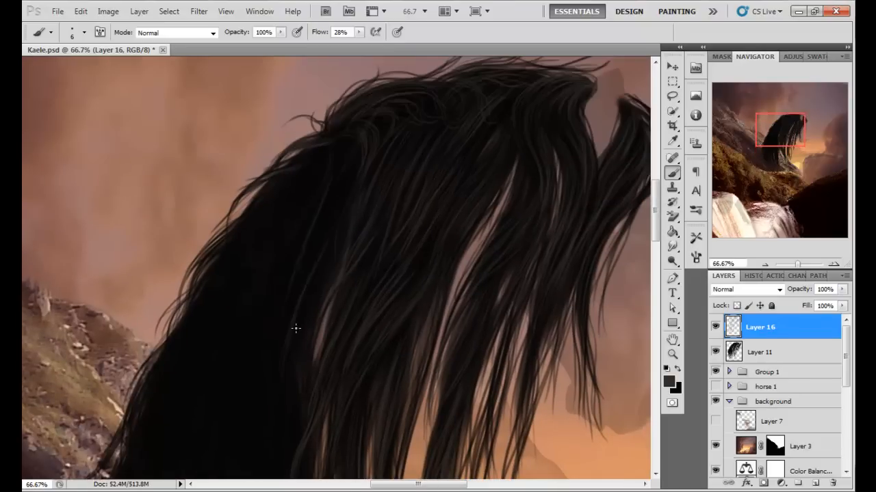
Paint fine dark strands through the lower mane and along its left edge.
drag(295, 329, 335, 202)
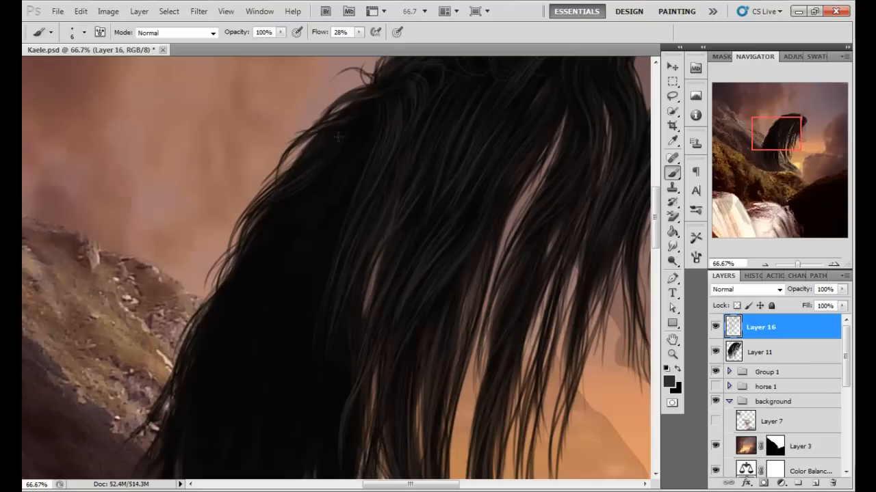
drag(335, 136, 312, 267)
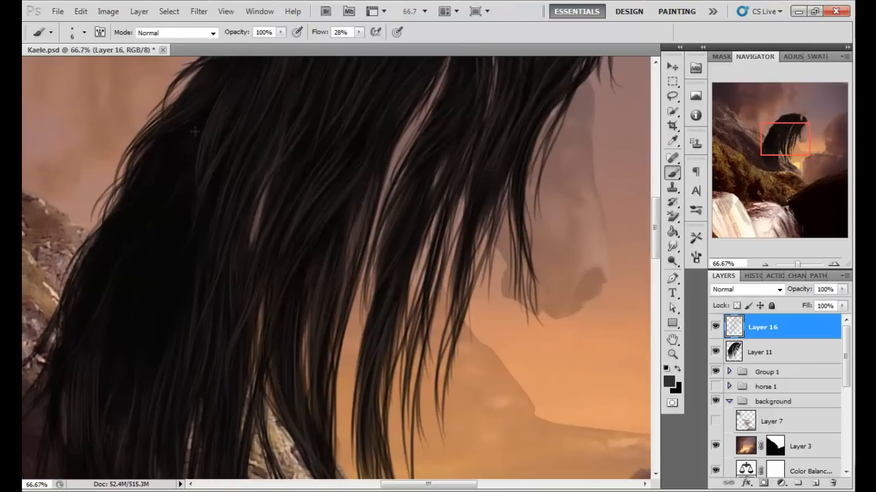
drag(194, 131, 142, 210)
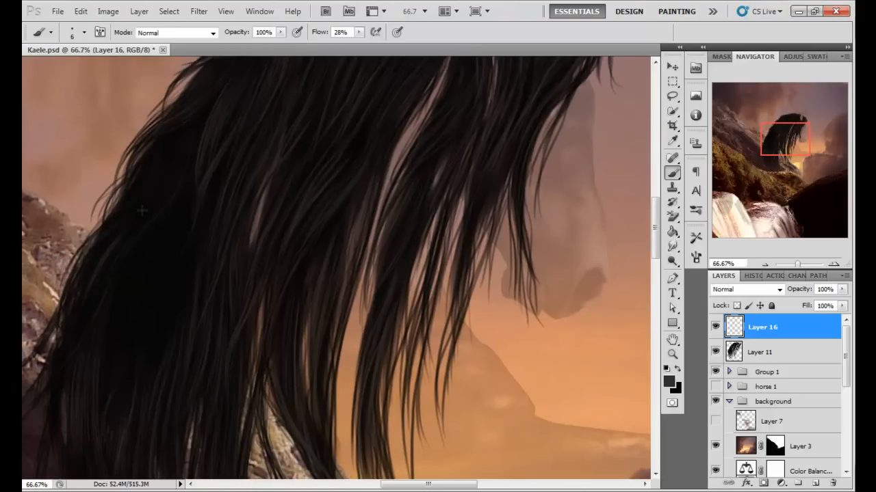
drag(144, 212, 164, 147)
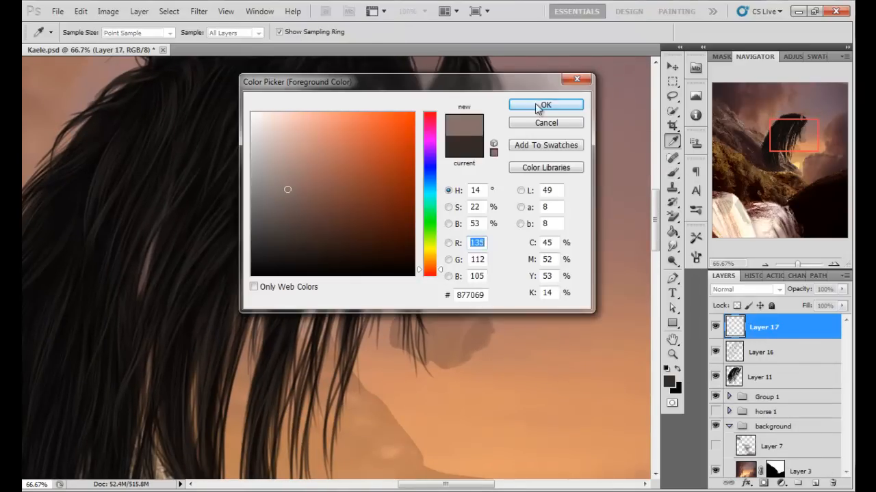
Confirm a muted brown highlight colour for the mane and check the edit history.
click(545, 104)
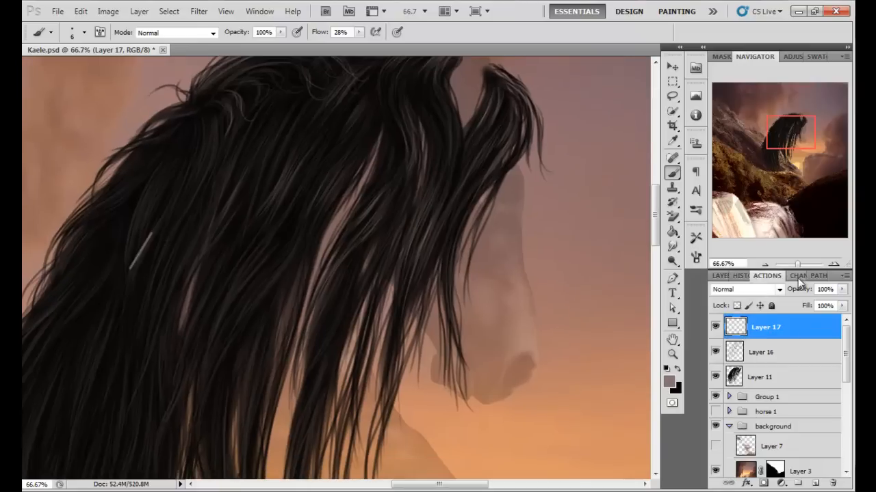
click(747, 277)
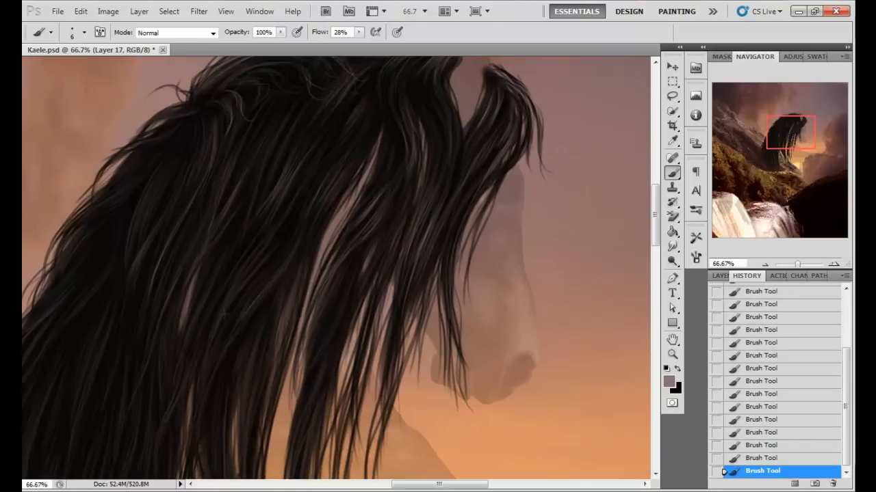